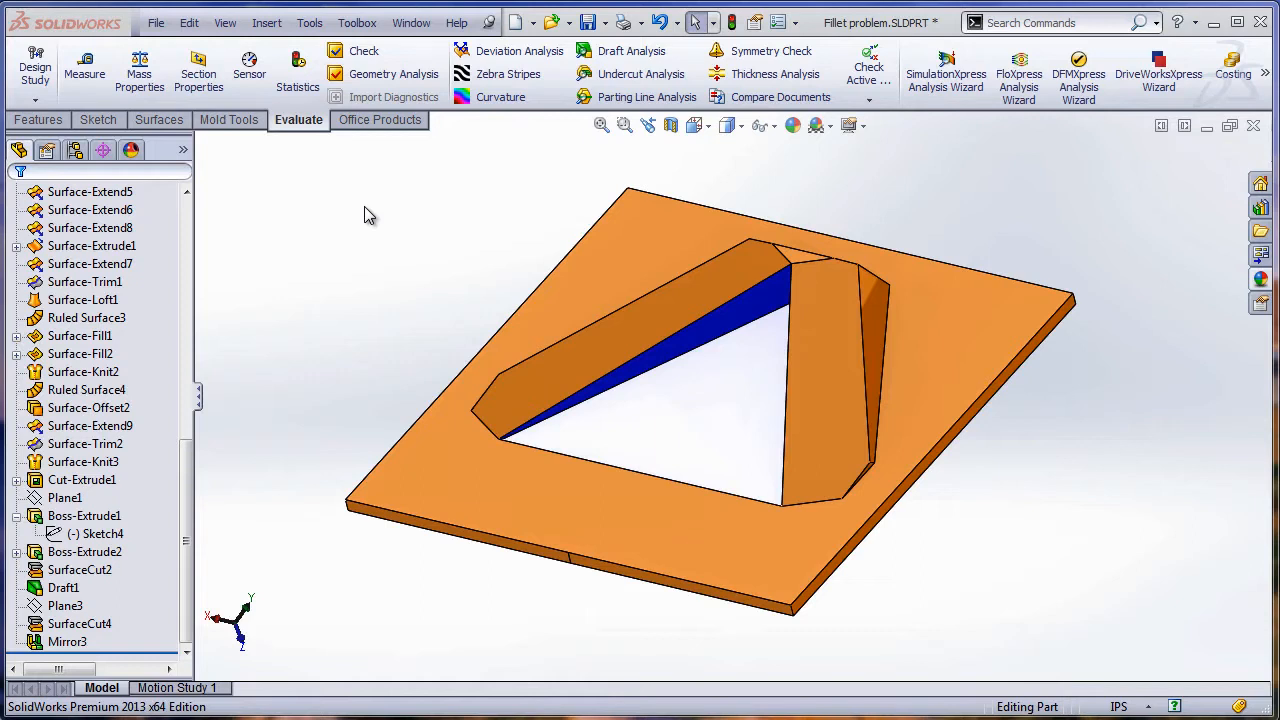
mouse_move(372, 360)
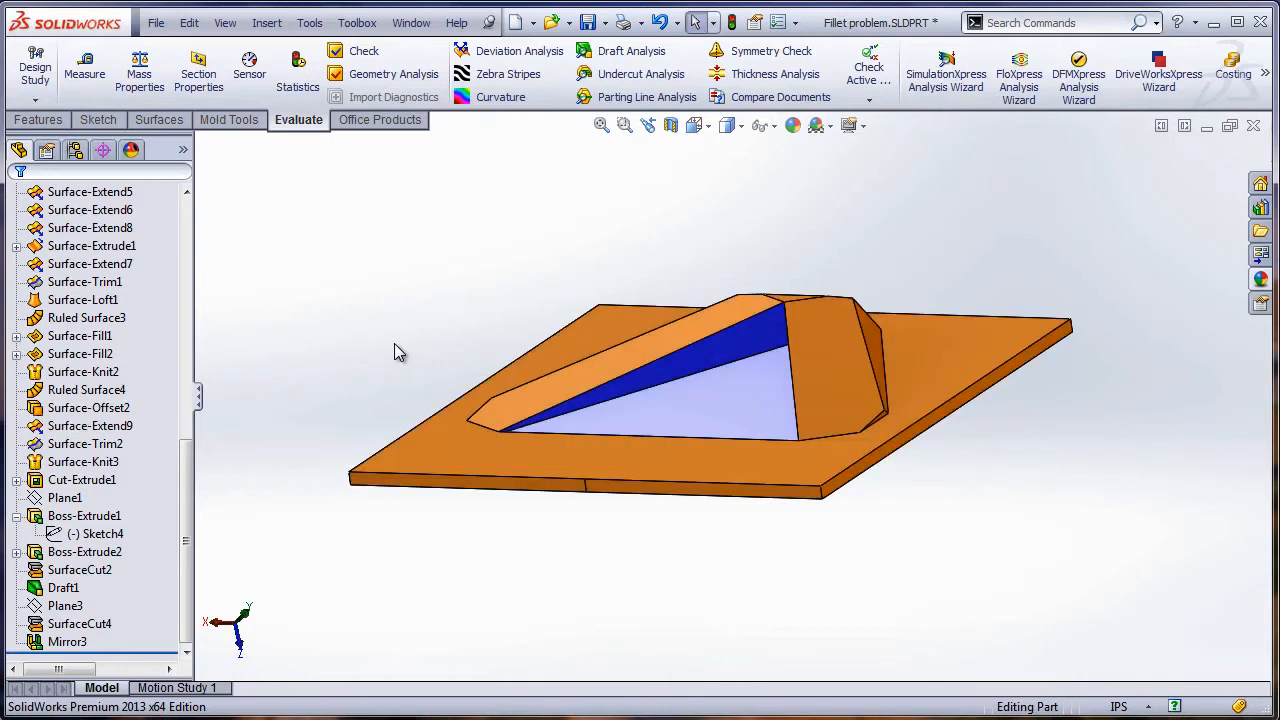
mouse_move(417, 336)
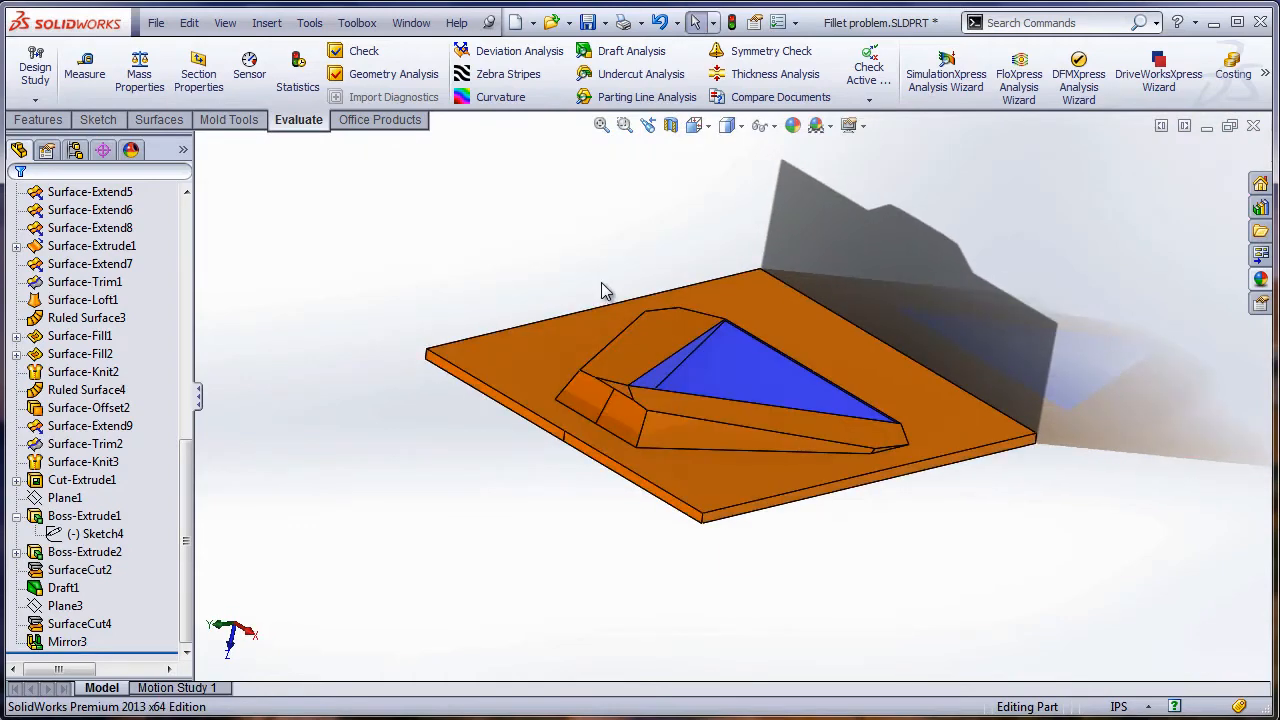
Try a 0.0625 in fillet on the triangular pocket floor face and dismiss the failure report.
left_click(624, 124)
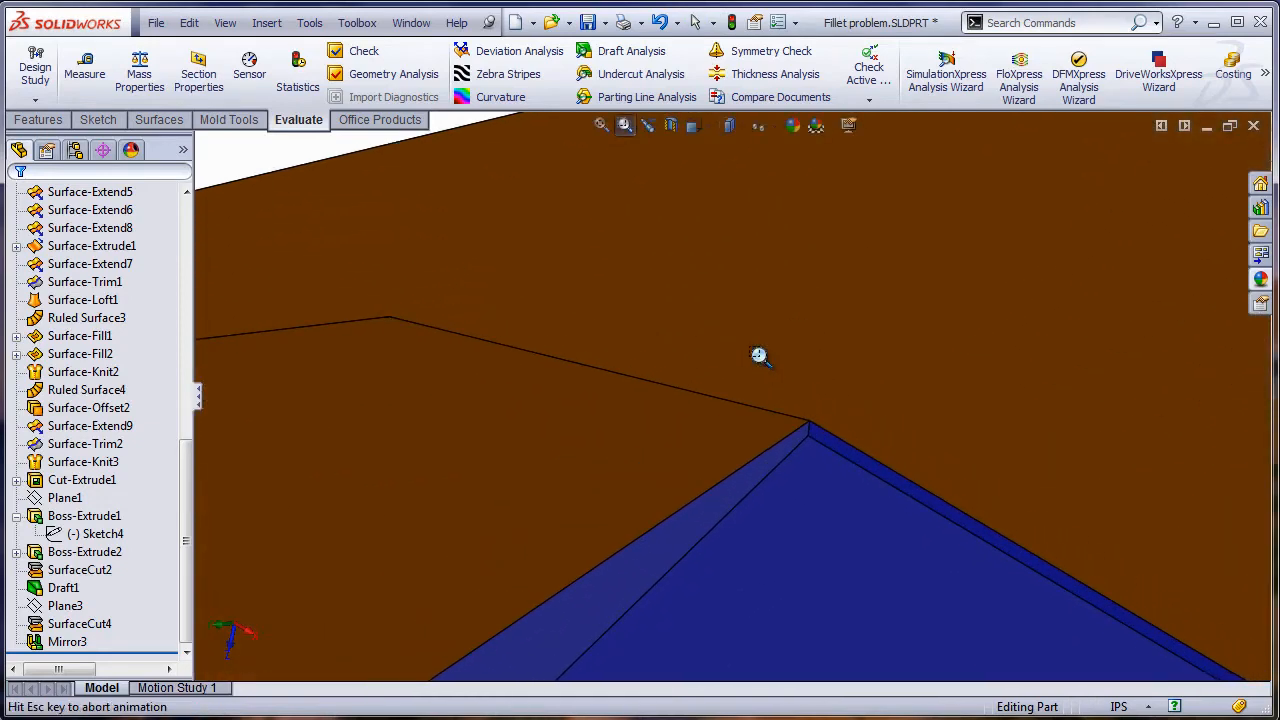
mouse_move(829, 431)
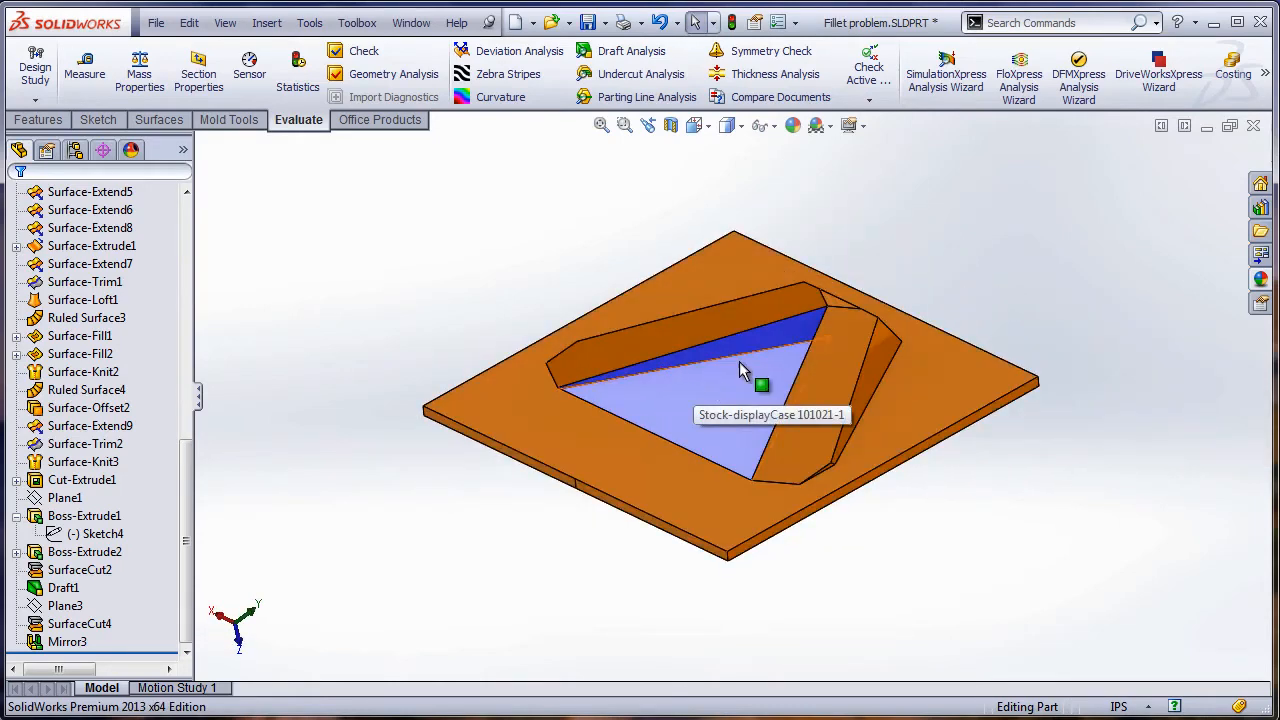
mouse_move(505, 308)
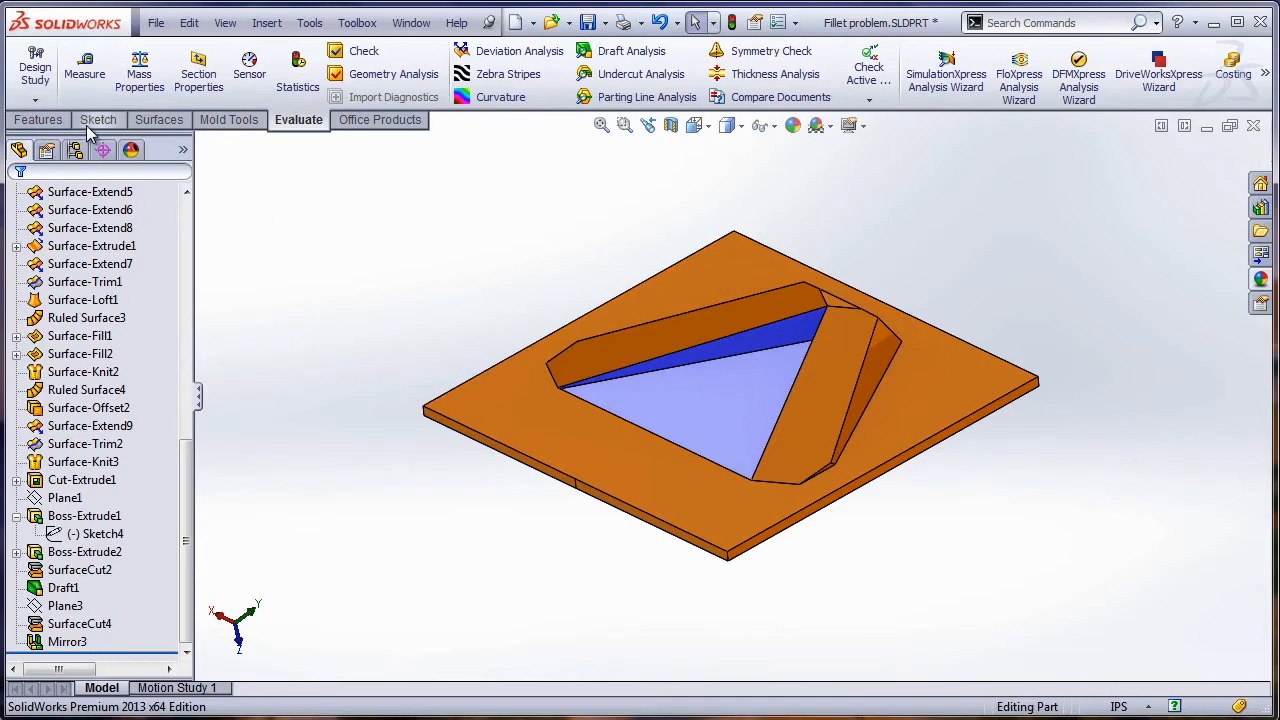
left_click(37, 119)
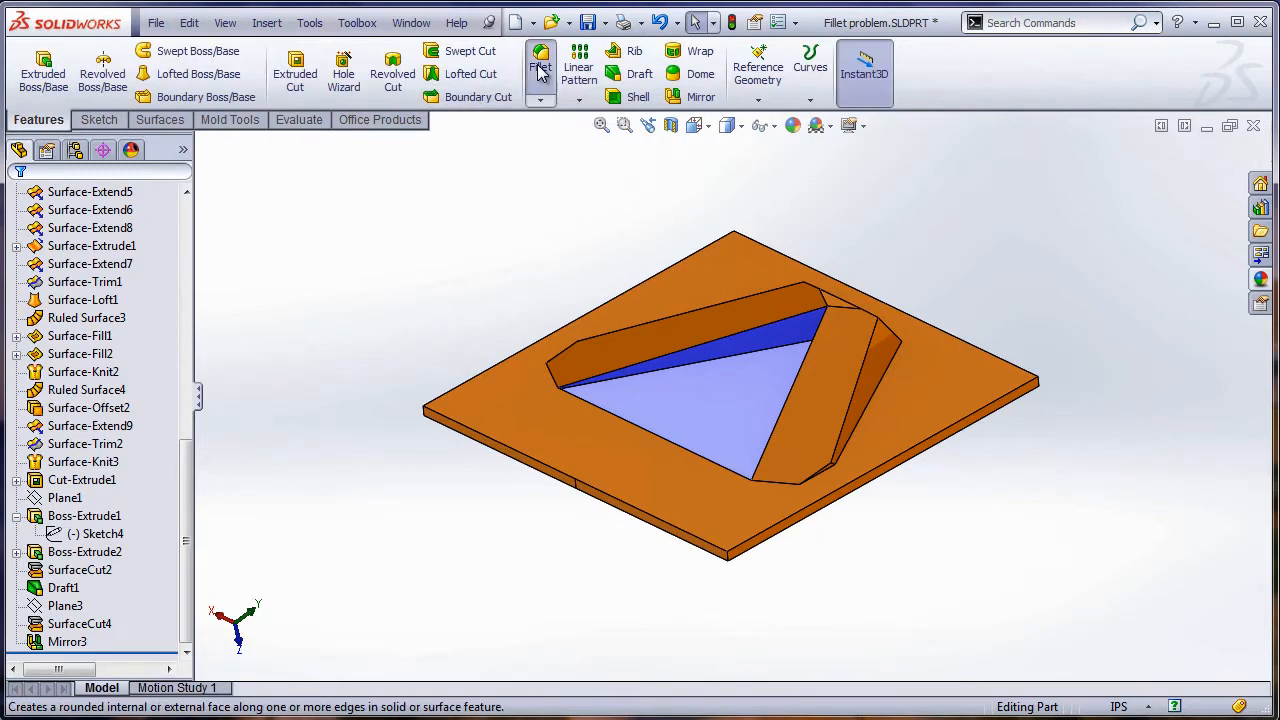
left_click(540, 65)
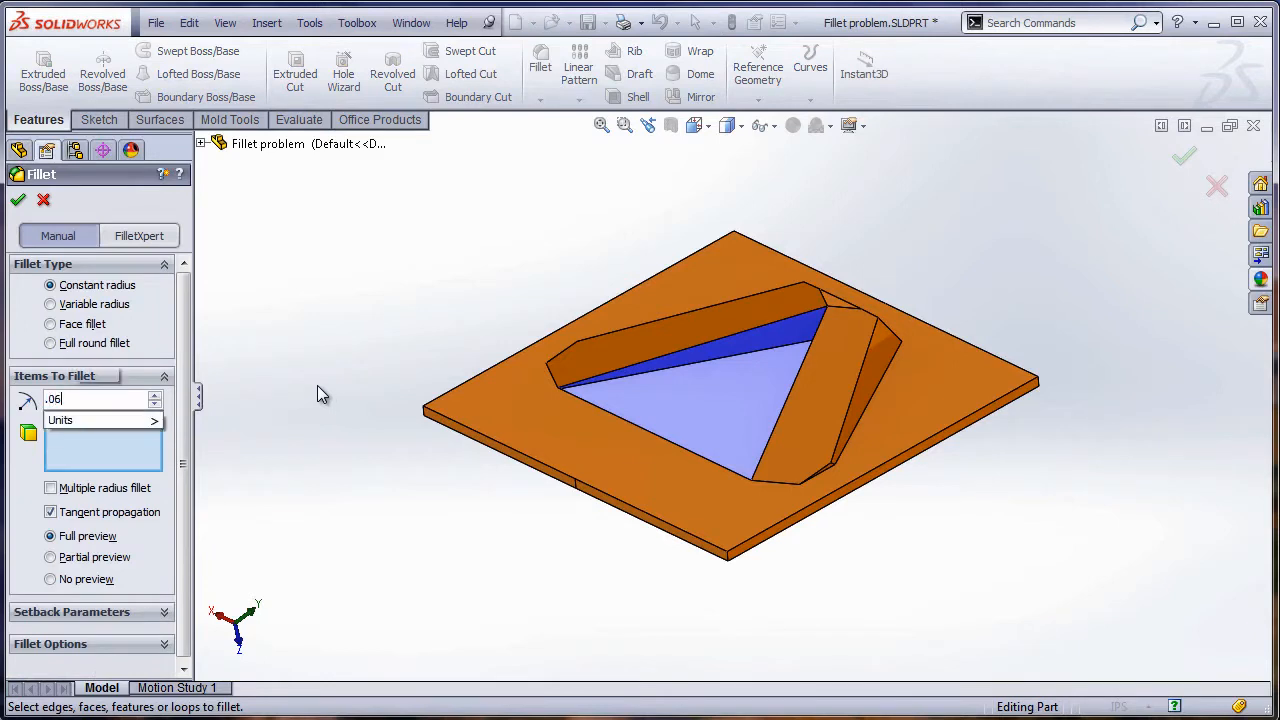
left_click(700, 395)
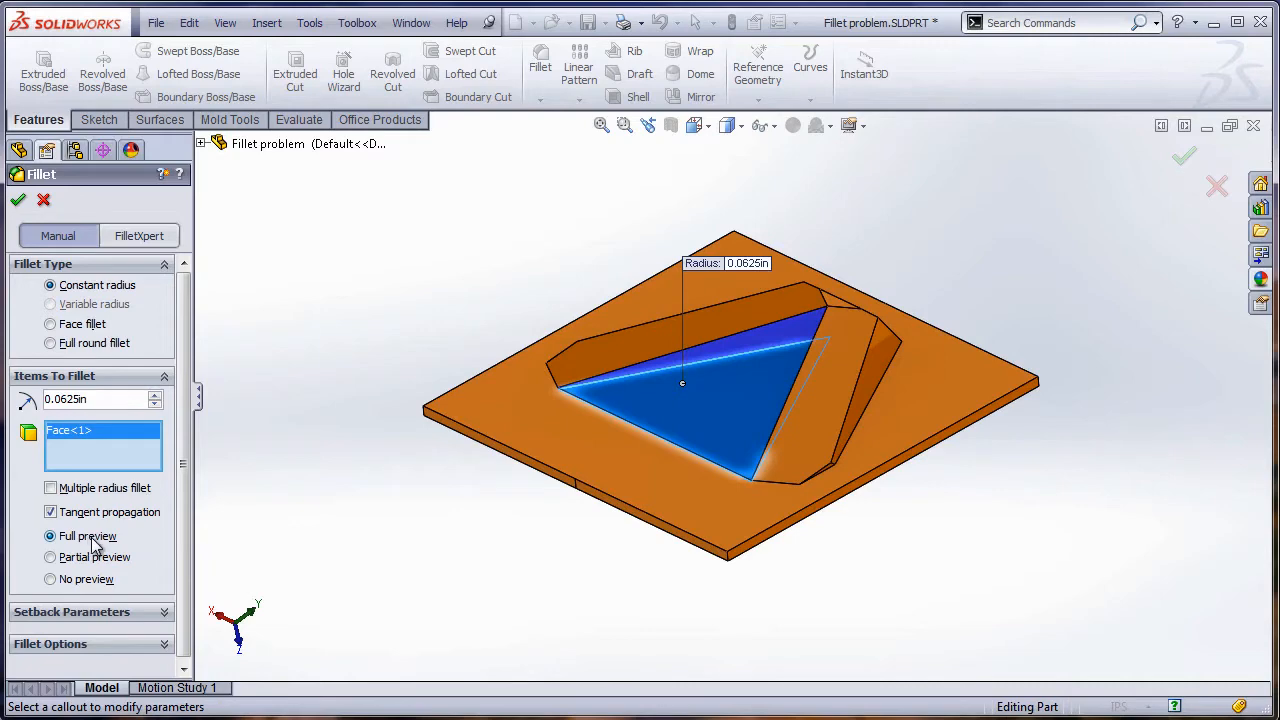
left_click(17, 200)
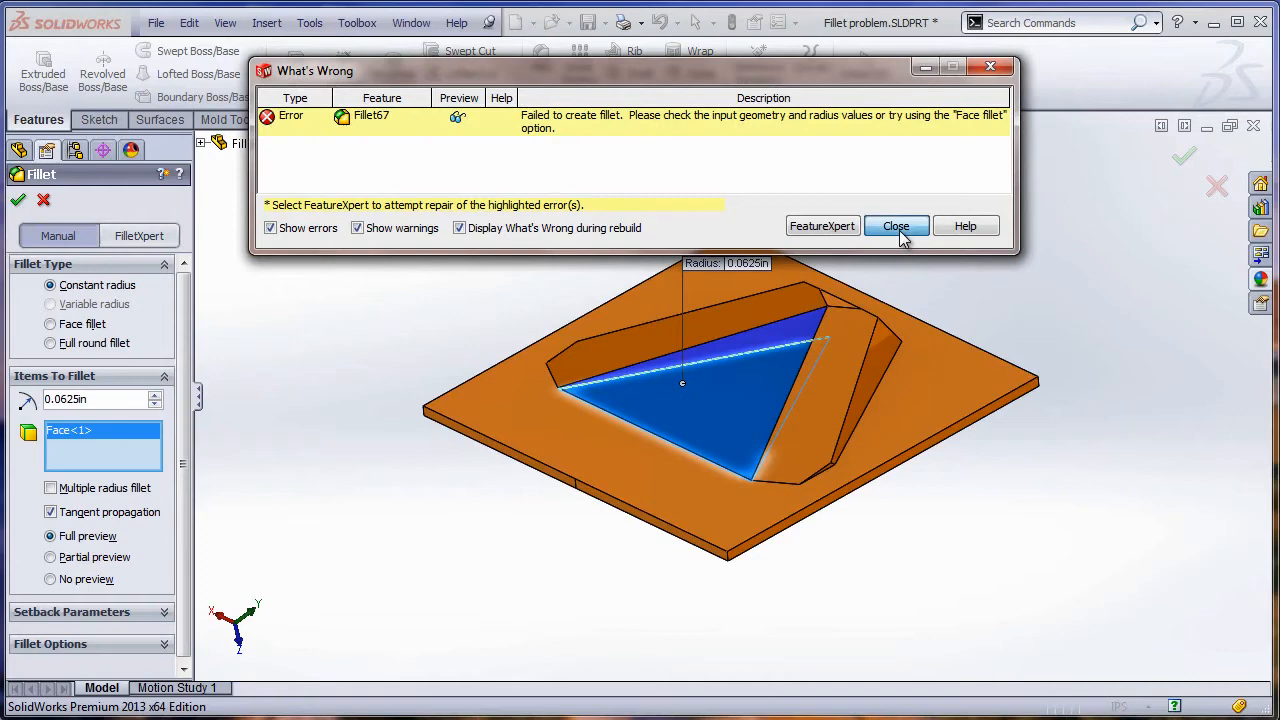
left_click(895, 225)
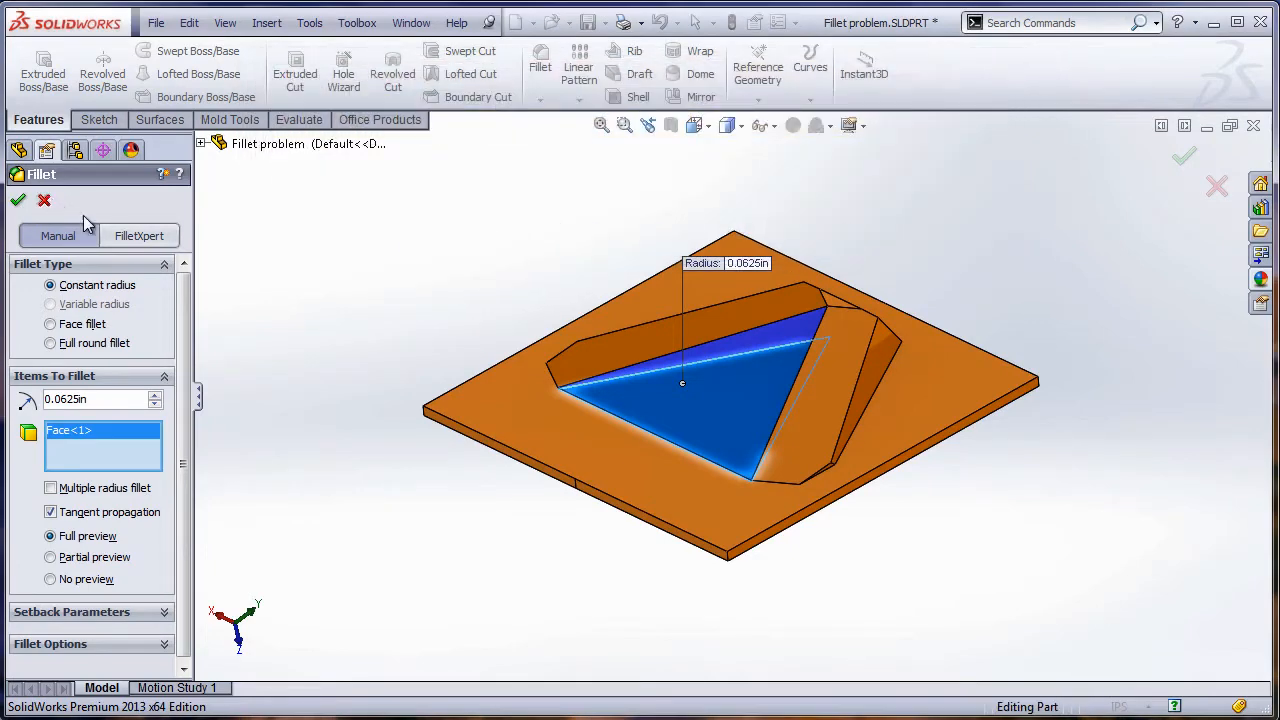
Cancel the failed face fillet and start a new fillet for the pocket floor edges.
left_click(18, 200)
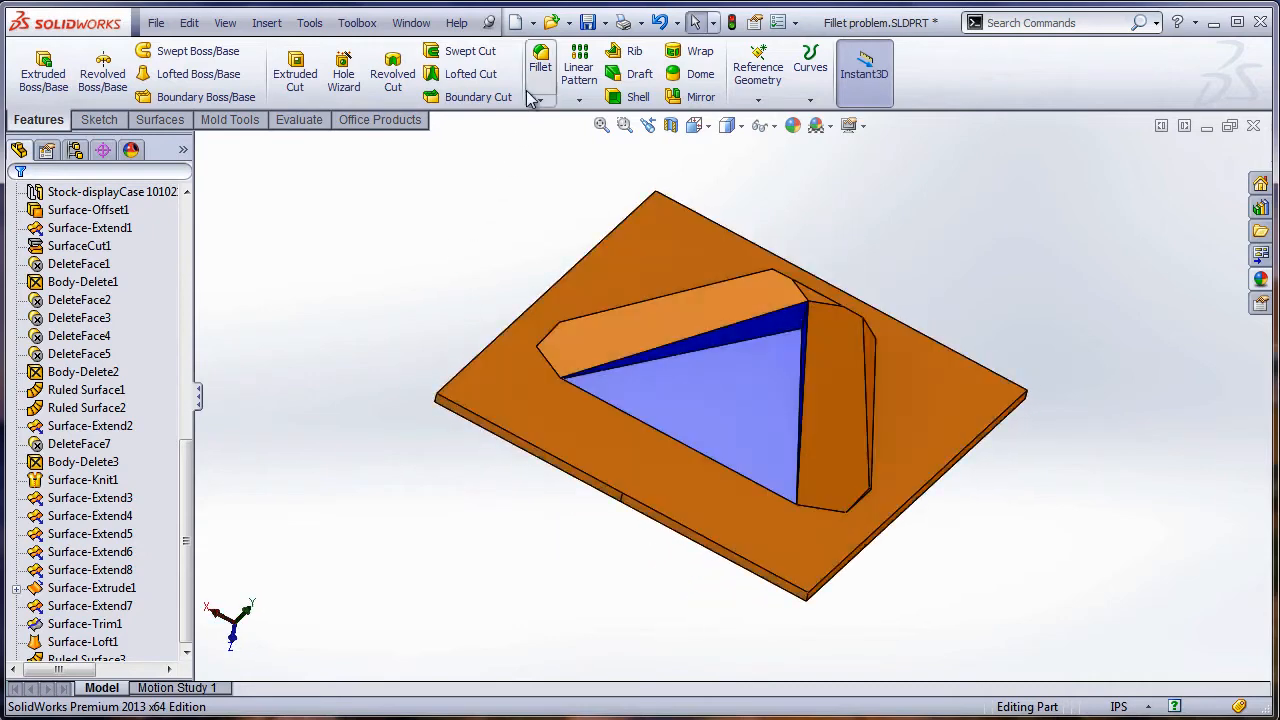
left_click(540, 65)
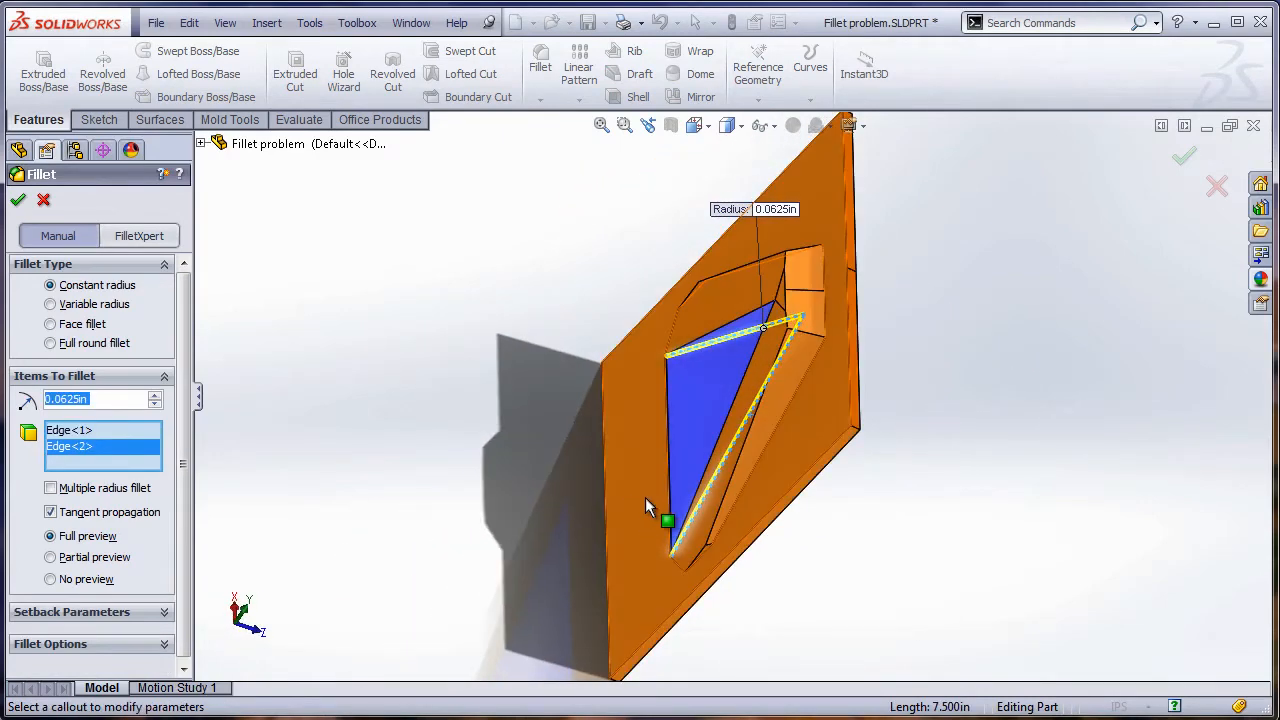
mouse_move(670, 390)
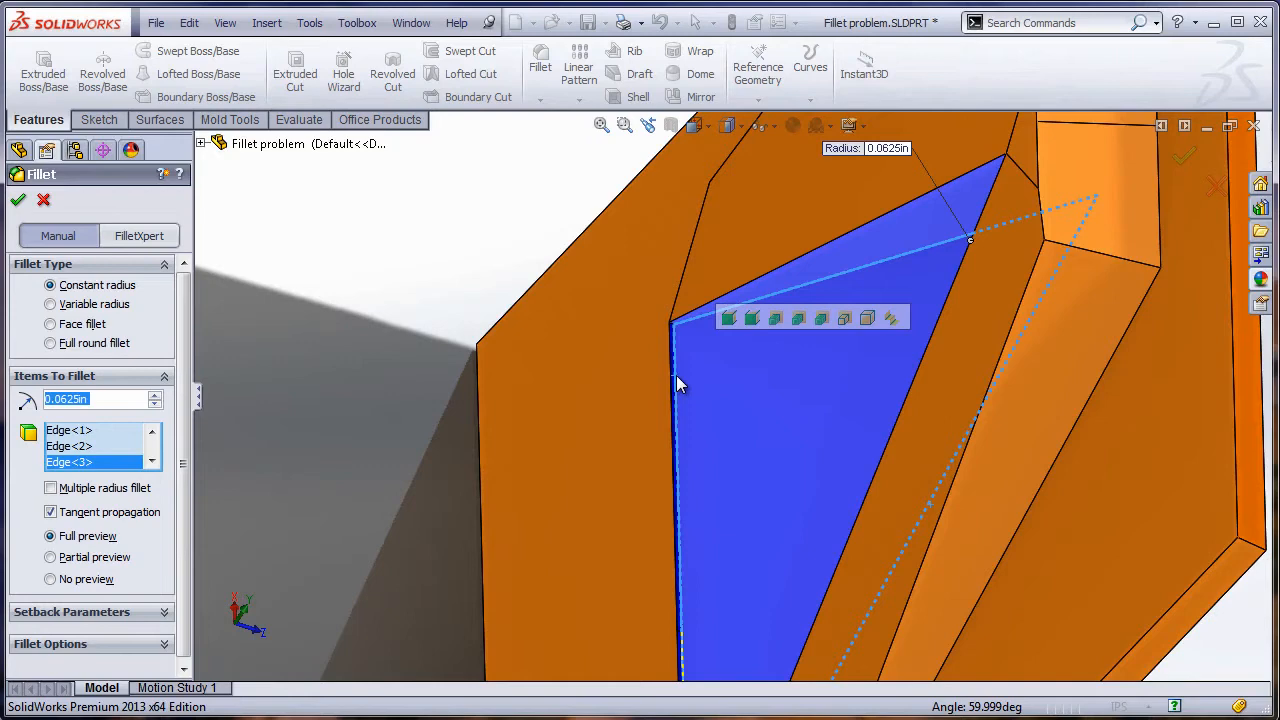
mouse_move(680, 388)
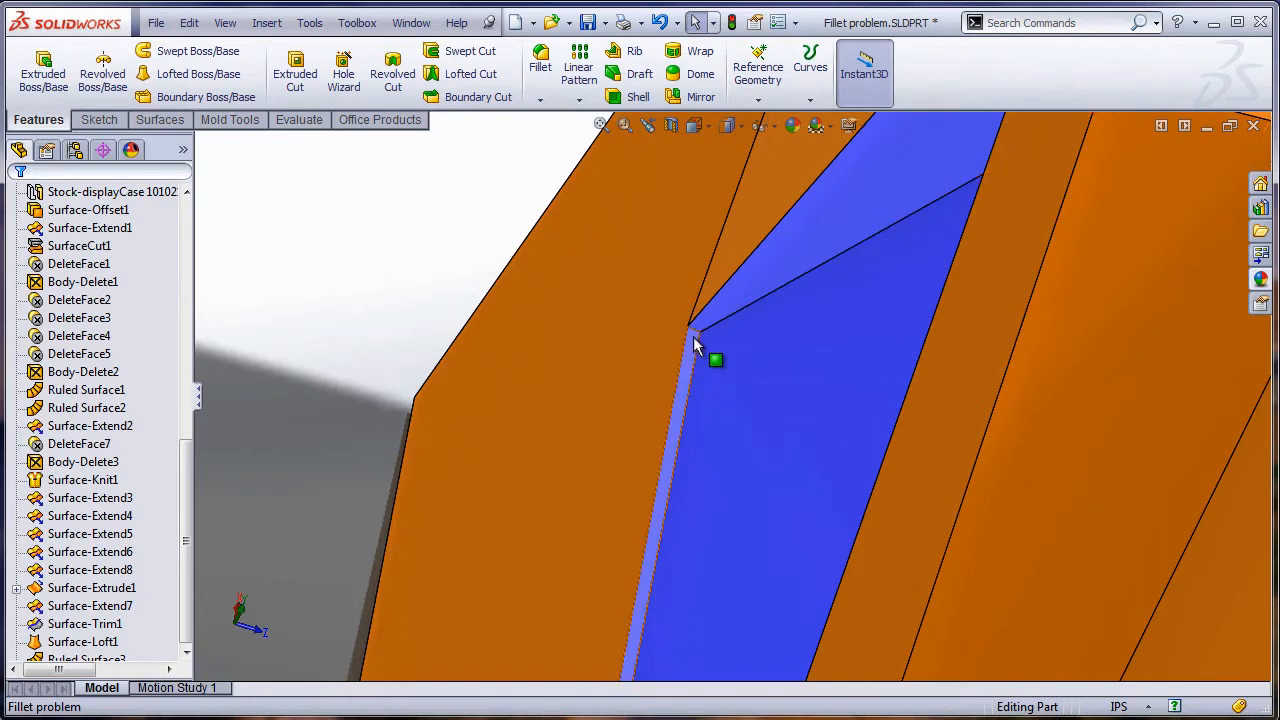
mouse_move(697, 338)
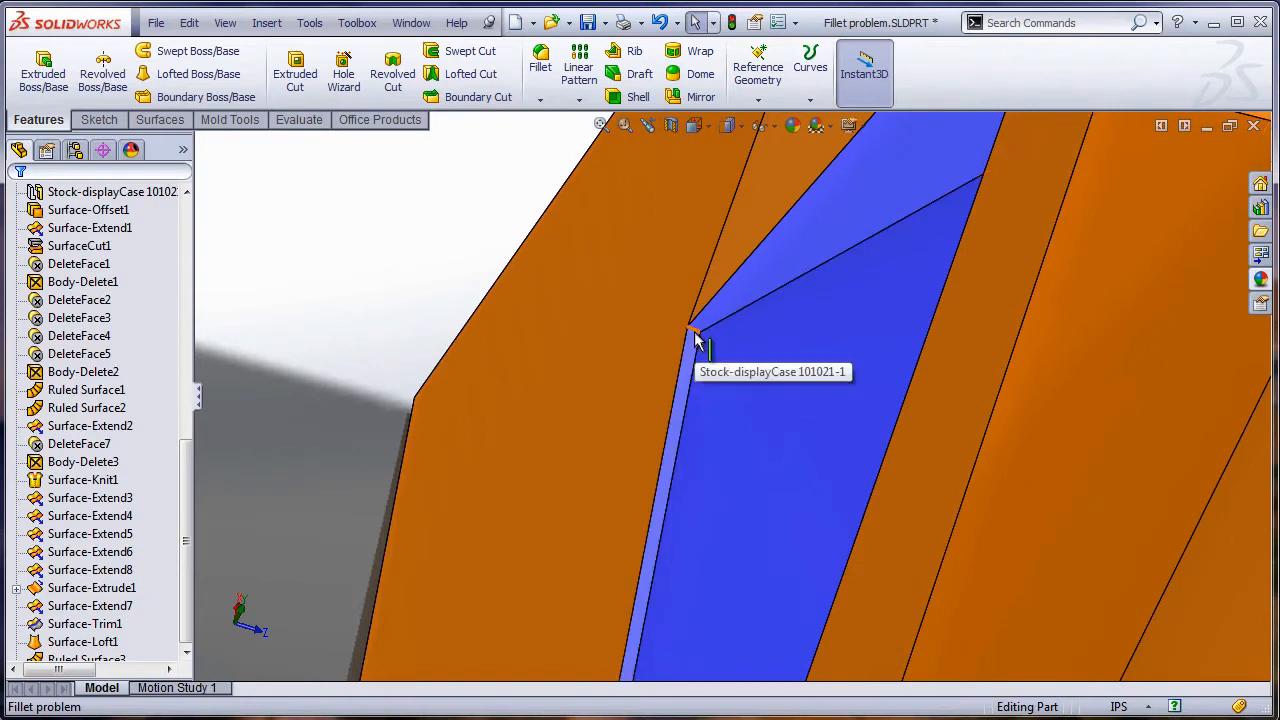
Select the tiny corner wall edge to read its .049 in length.
left_click(694, 333)
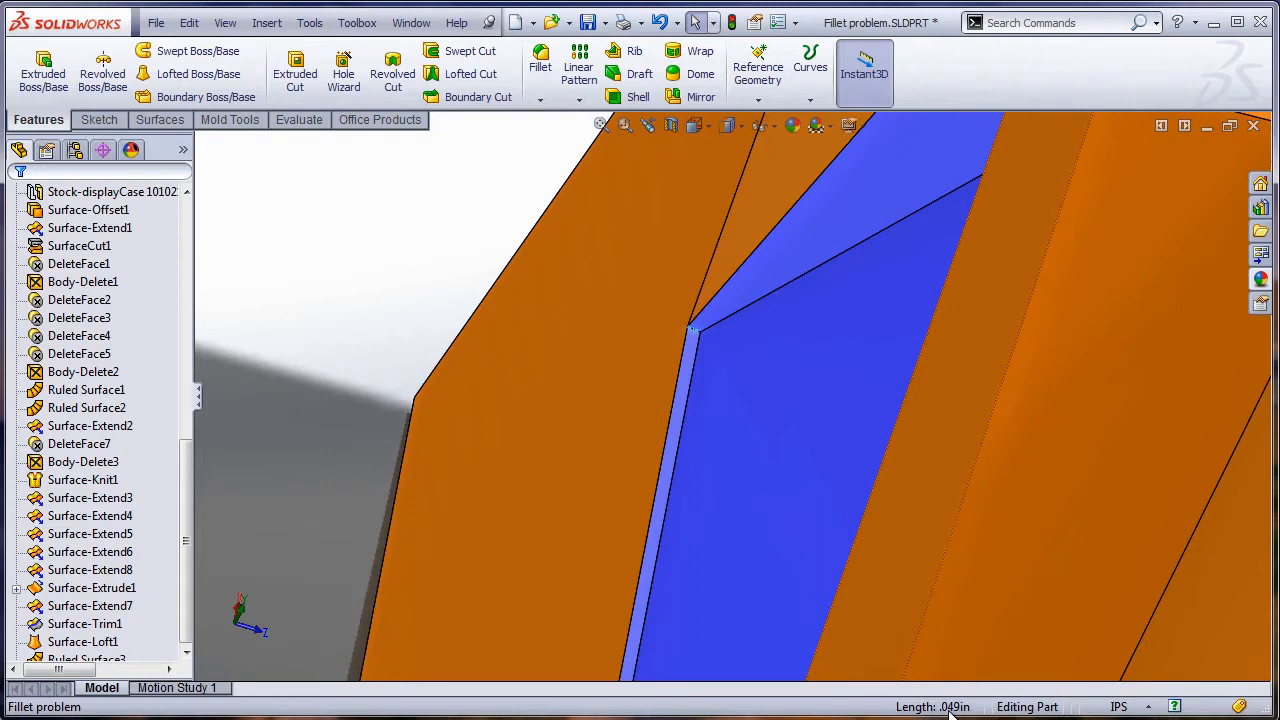
mouse_move(880, 685)
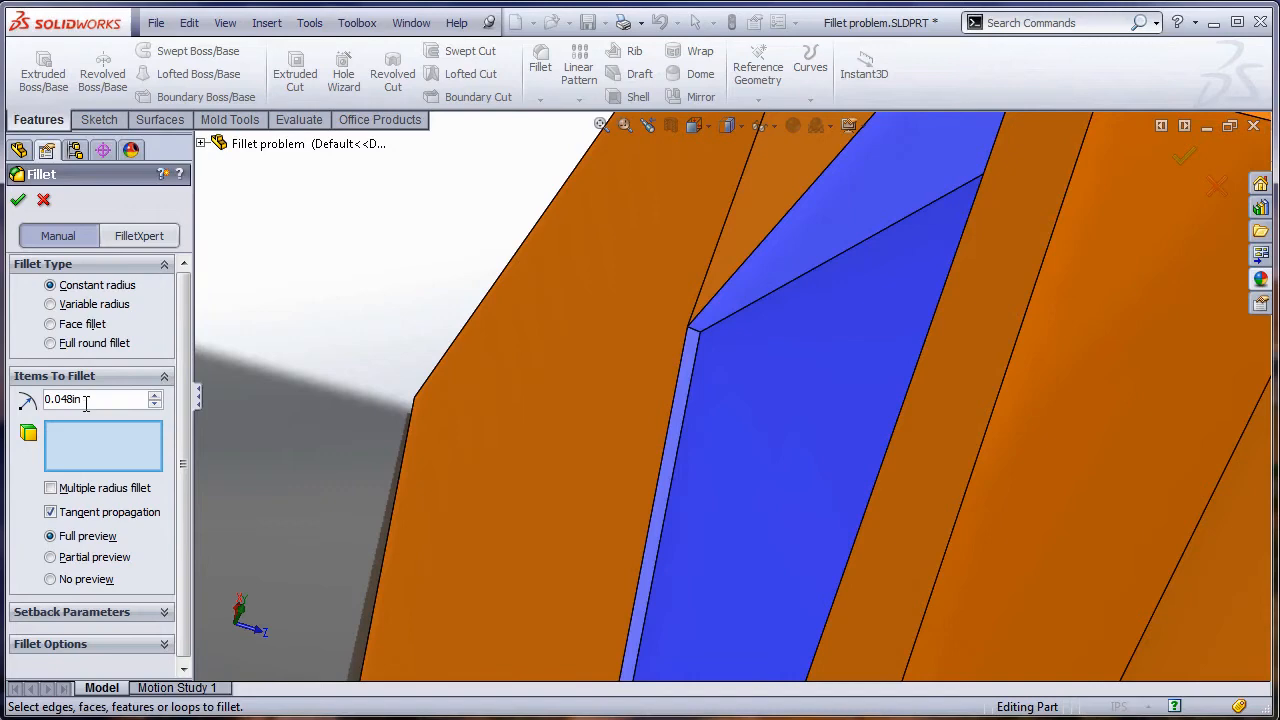
Change the fillet radius from .0485 to 0.049 in and apply it to the pocket floor face.
type(".0485")
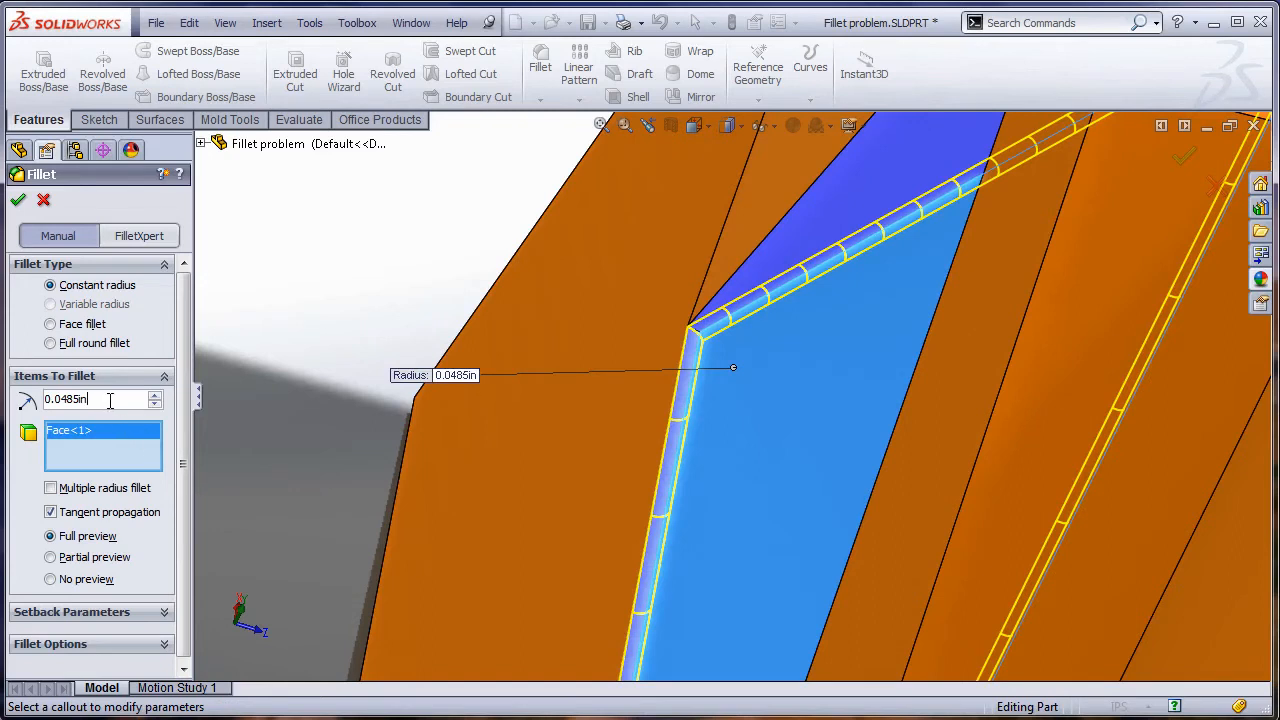
left_click(95, 399)
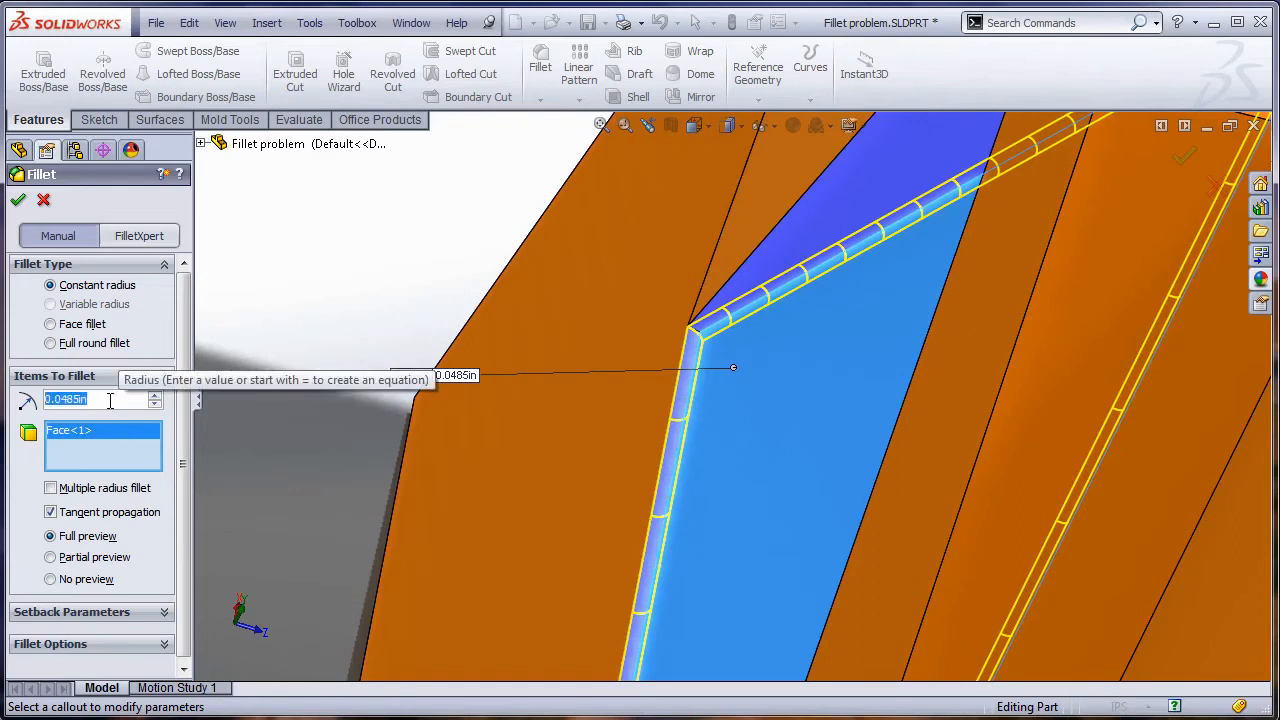
type(".049")
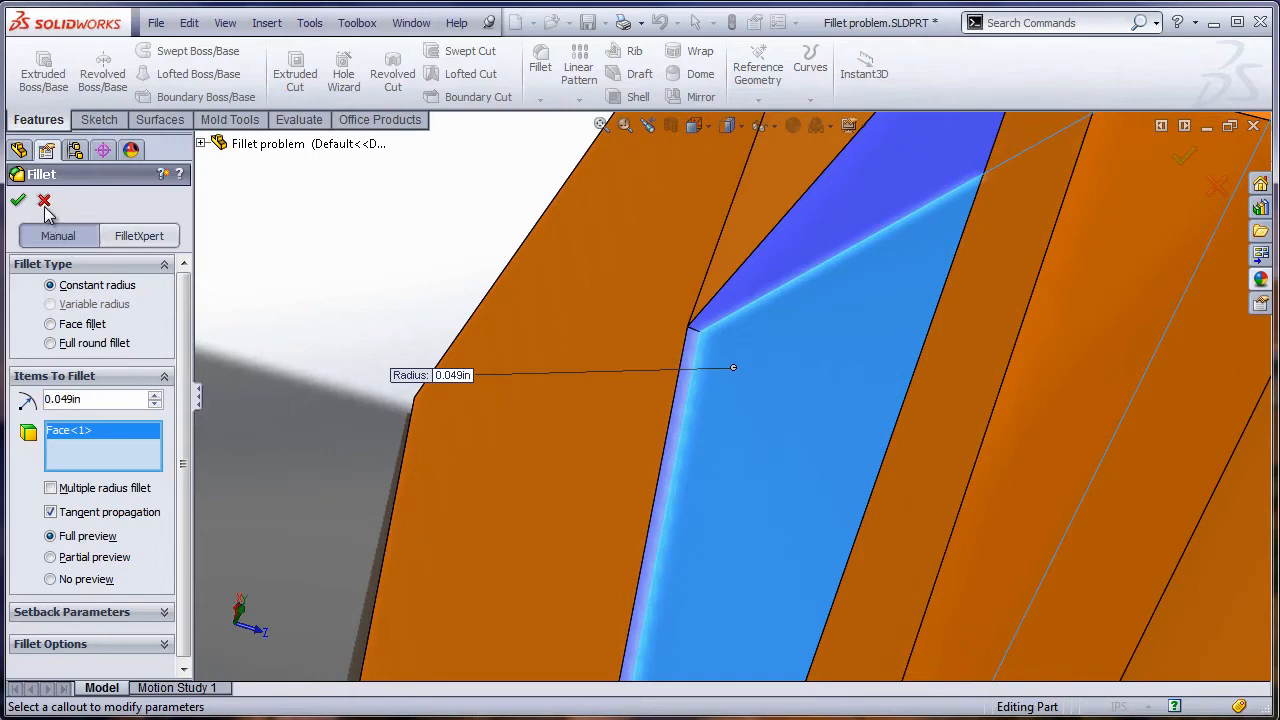
left_click(44, 200)
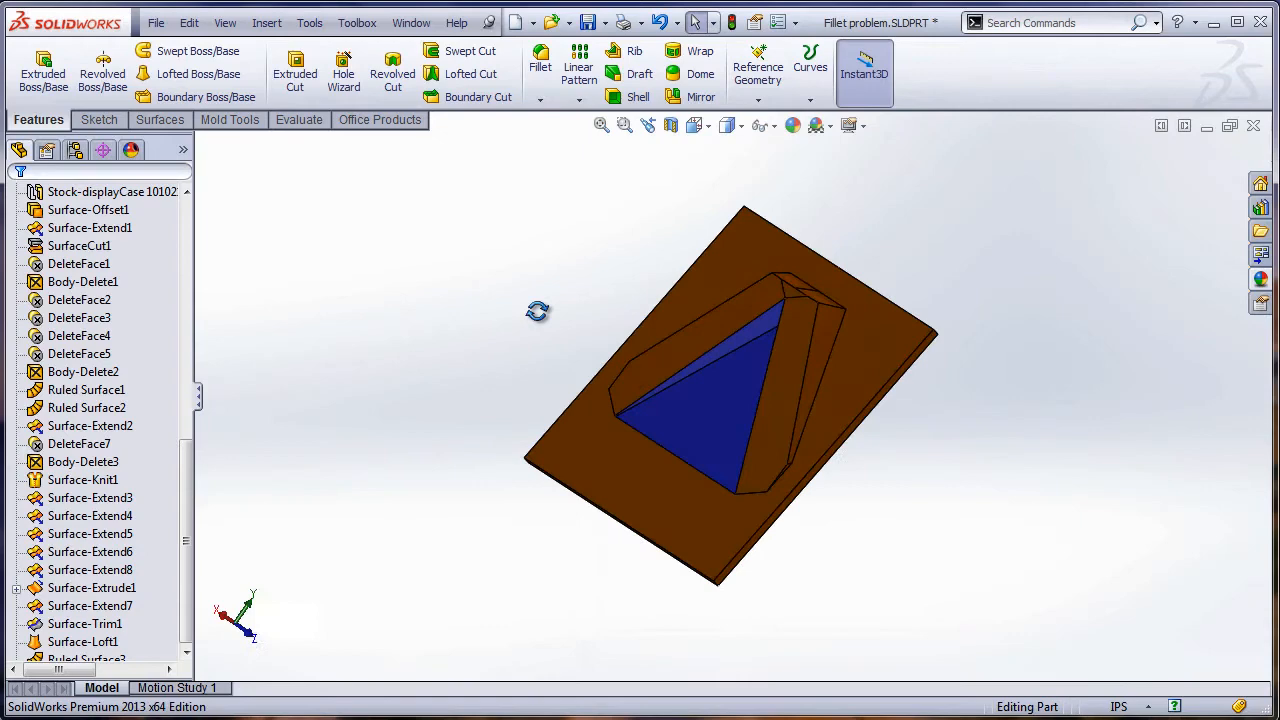
left_click(539, 65)
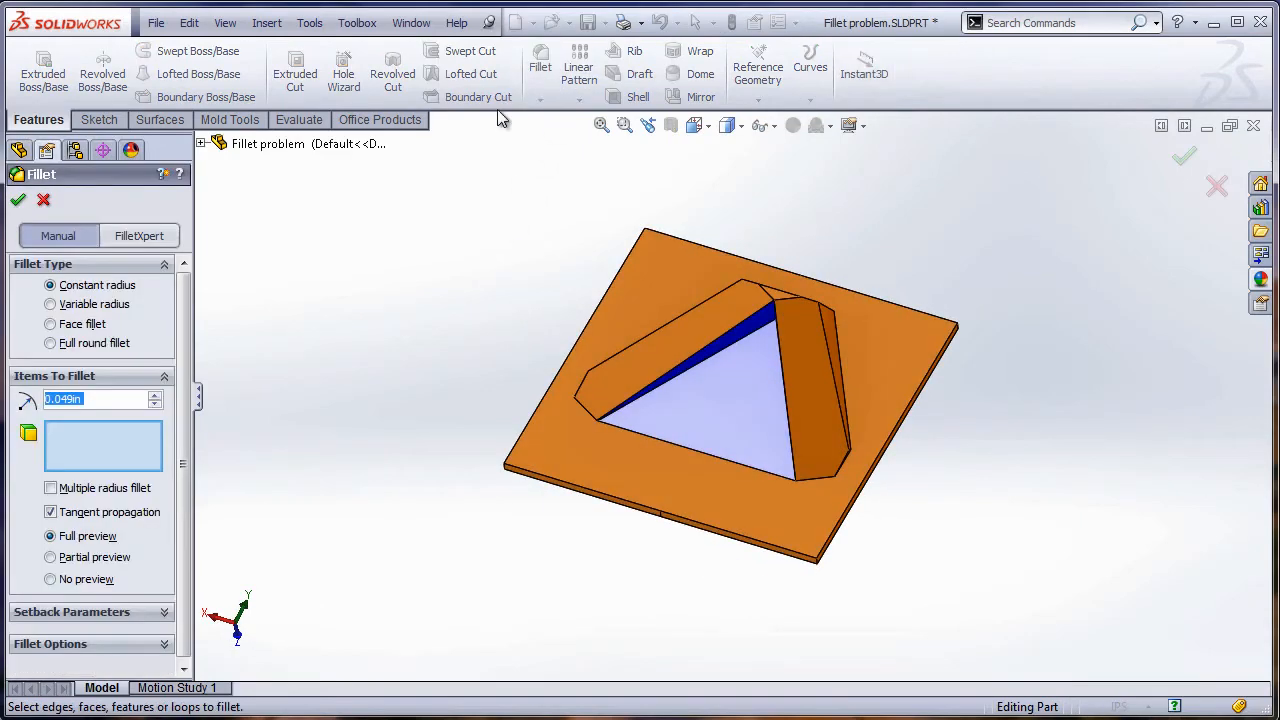
type("0")
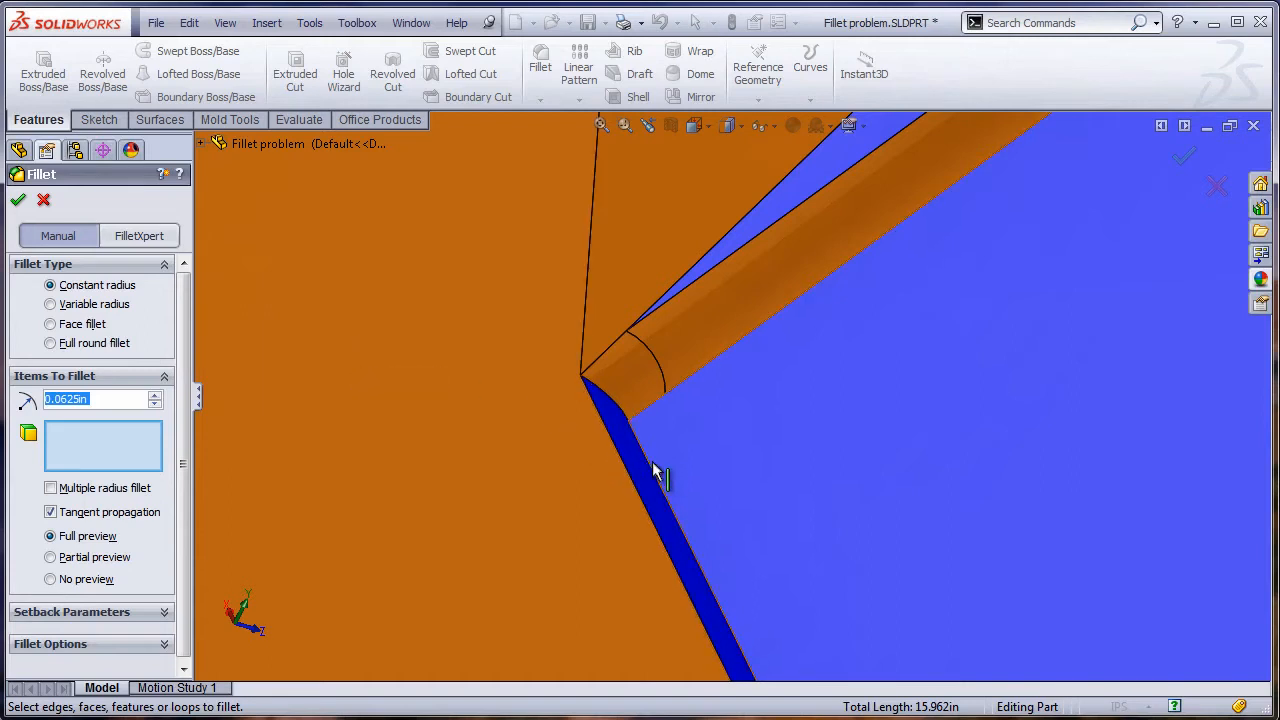
left_click(655, 470)
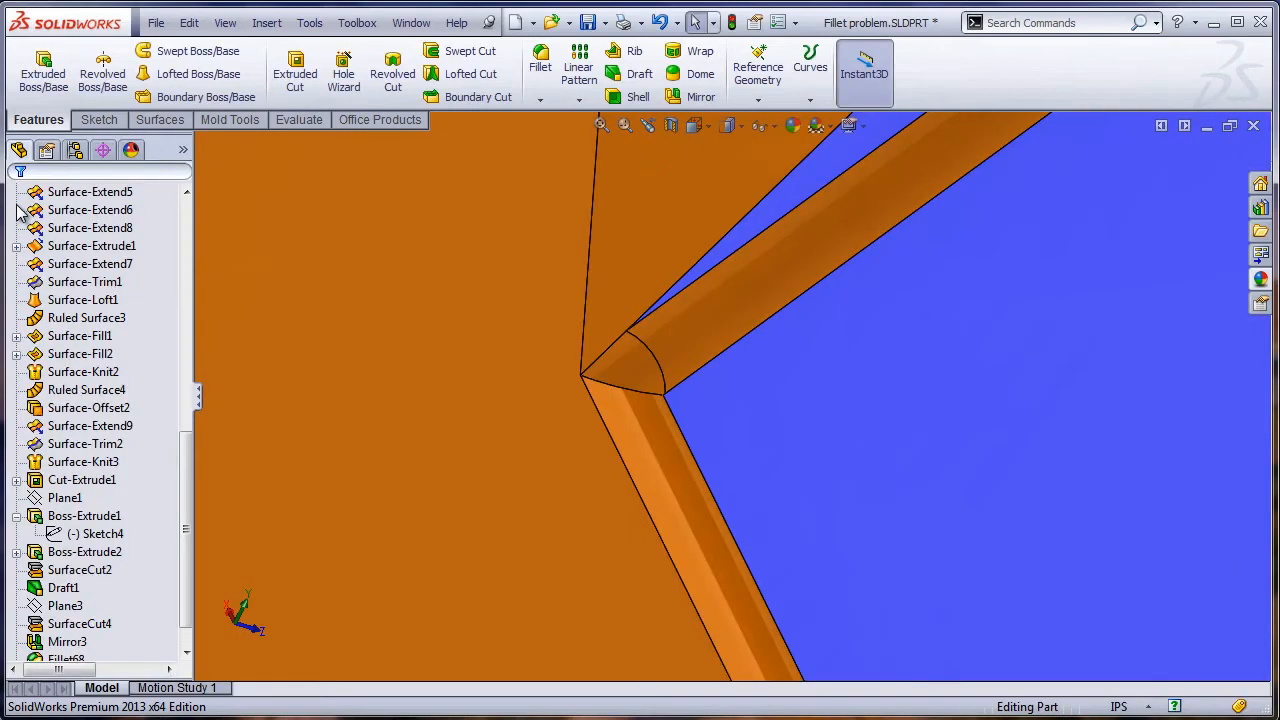
Start a 0.0625 in fillet on the edge above the existing fillet and the bottom-corner edge.
left_click(539, 65)
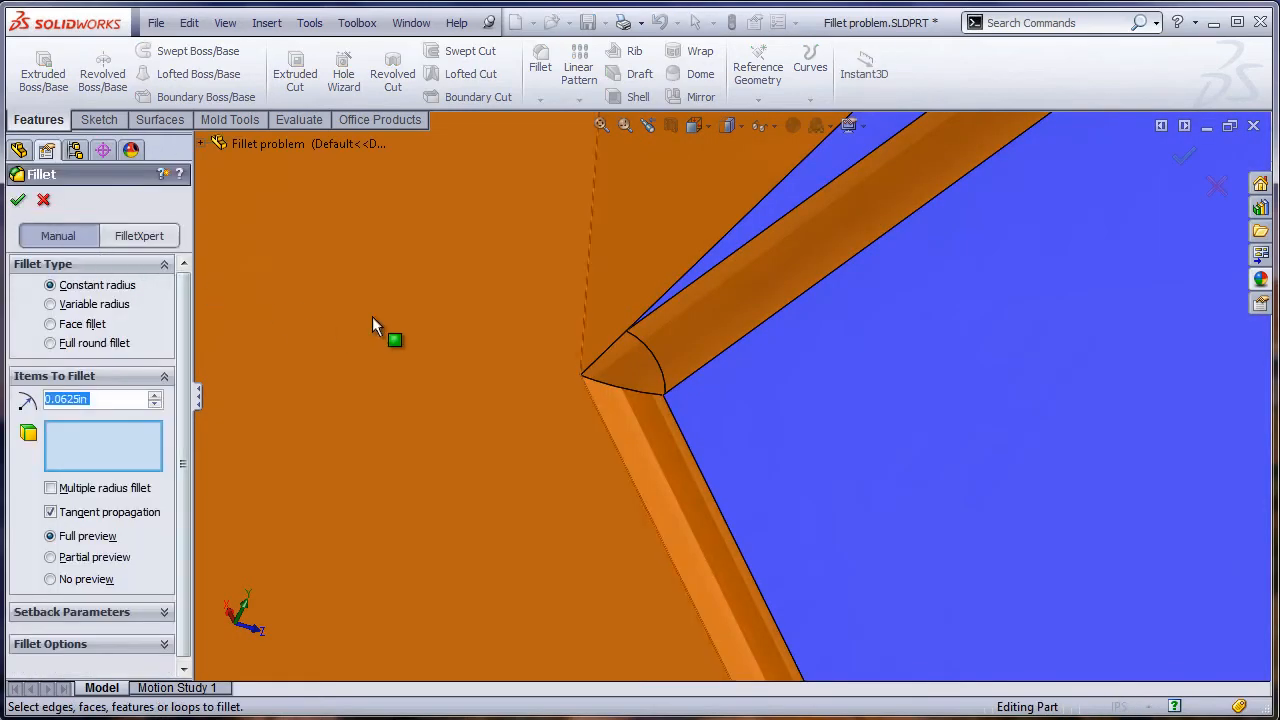
left_click(640, 385)
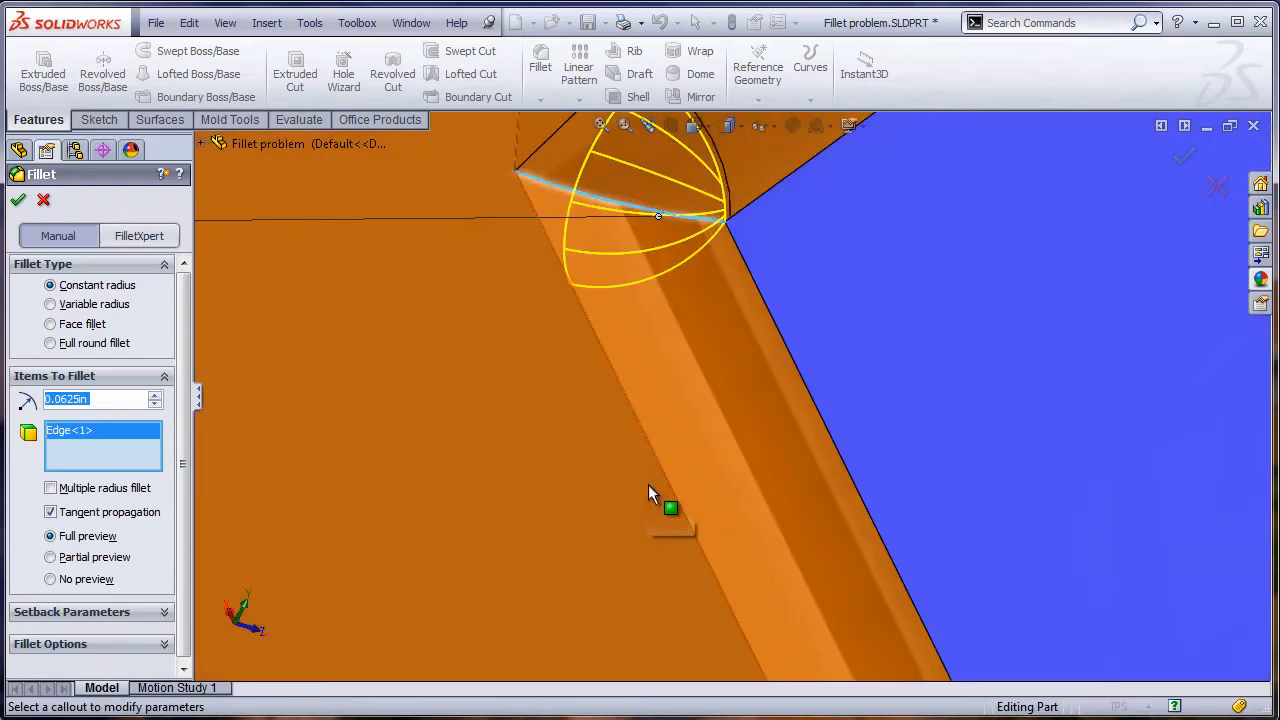
mouse_move(648, 485)
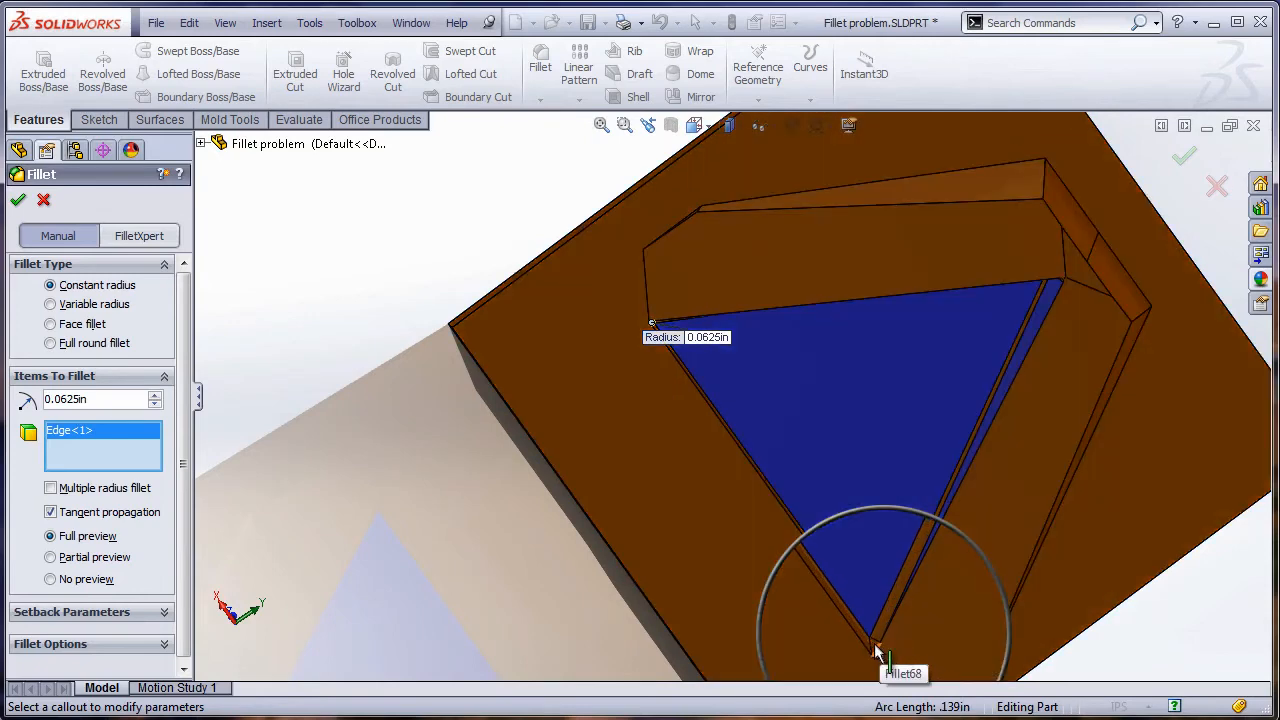
left_click(877, 637)
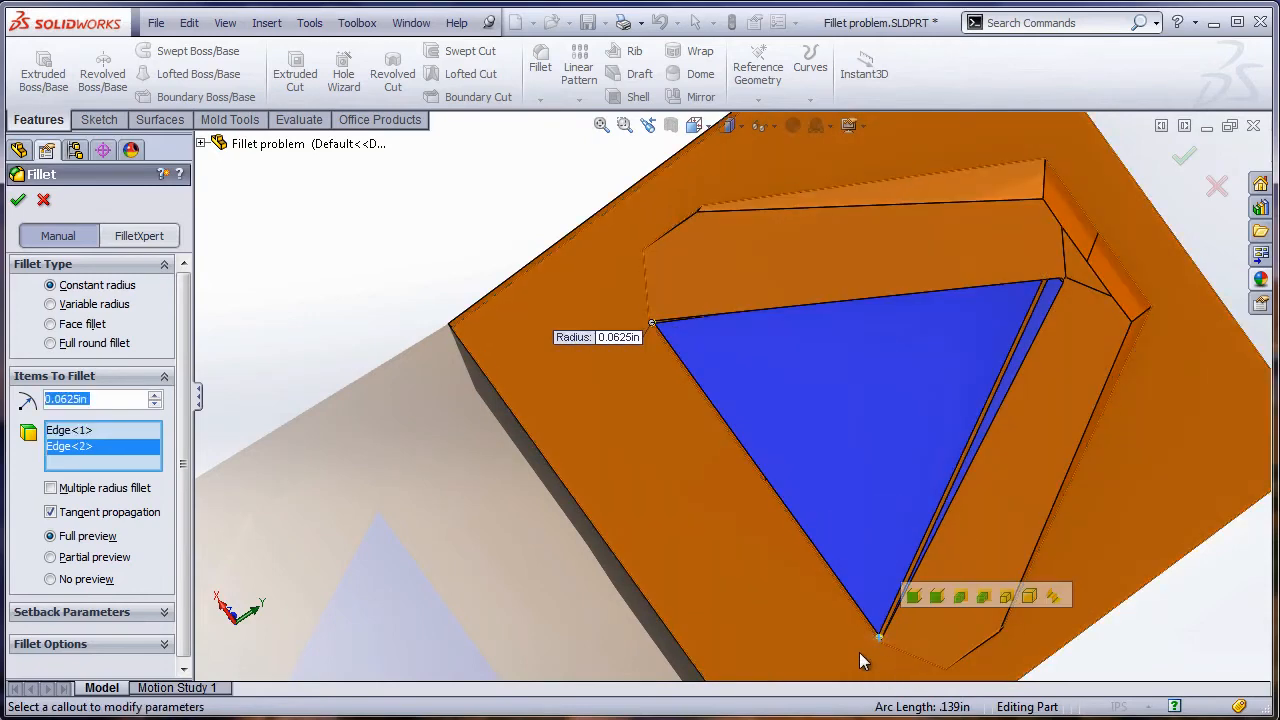